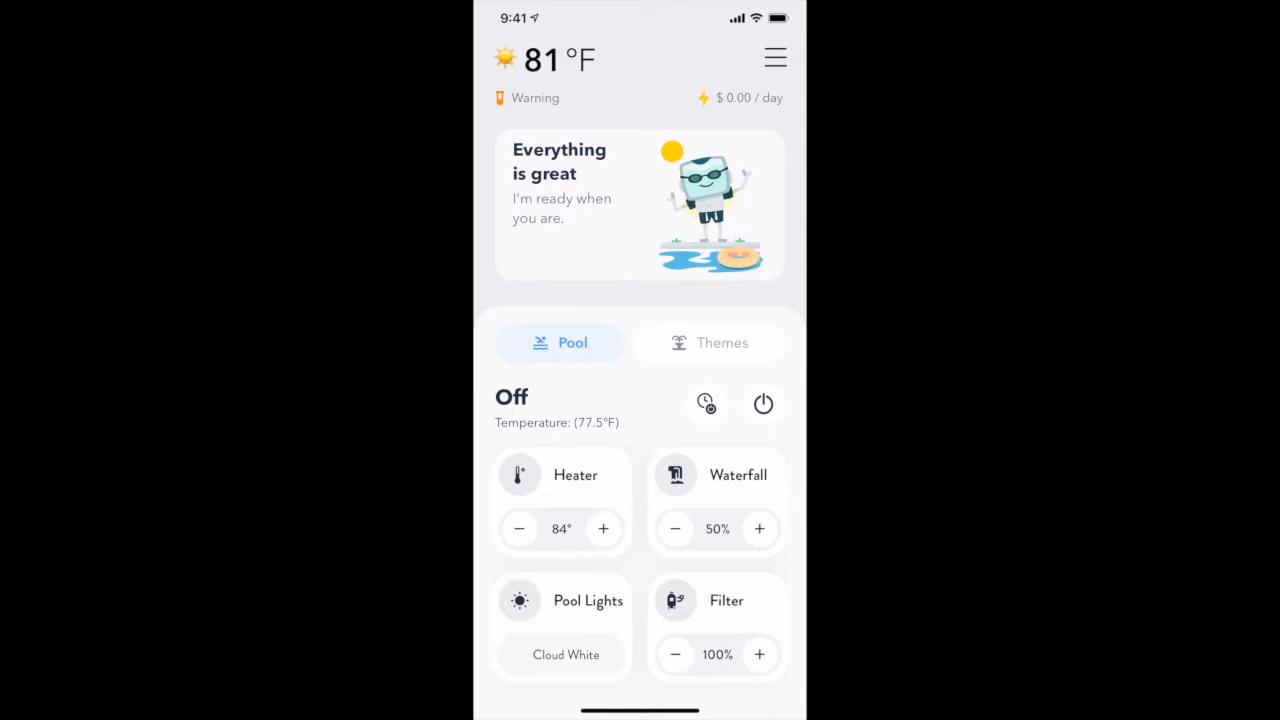
# Step: Activate Installer Mode from the Maintenance menu, confirming with the slide control
pyautogui.click(775, 57)
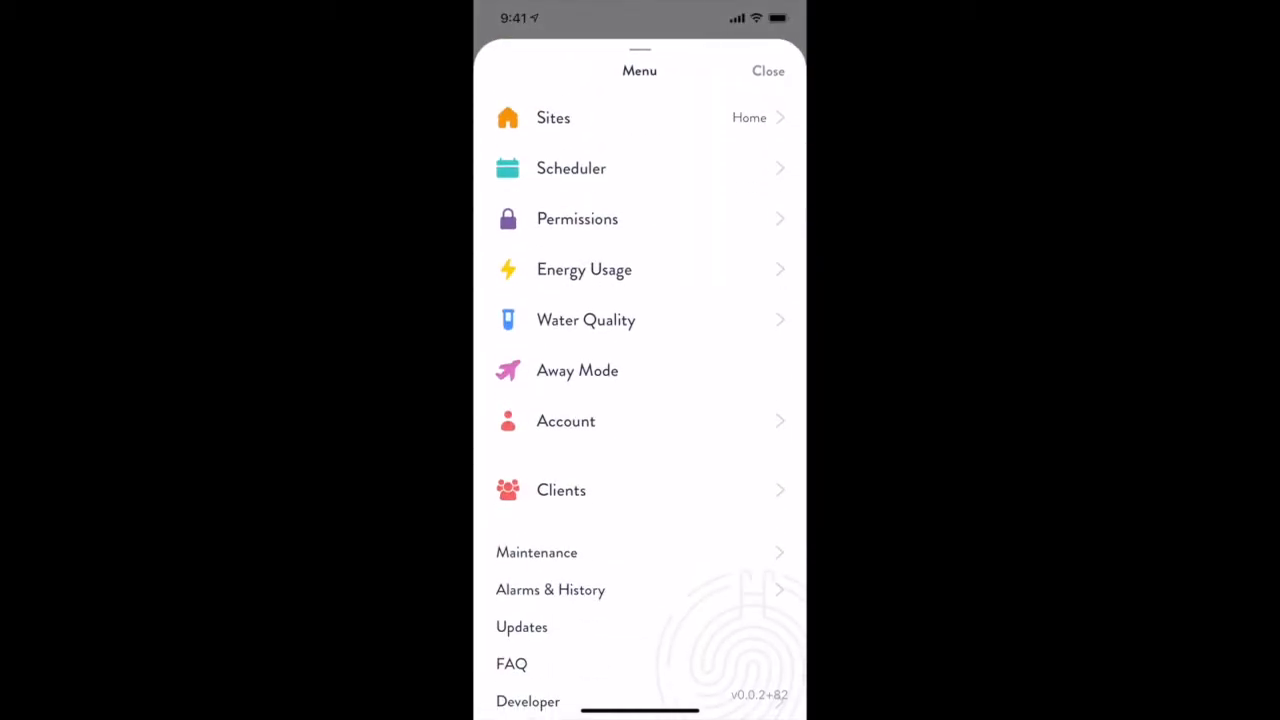
pyautogui.click(536, 552)
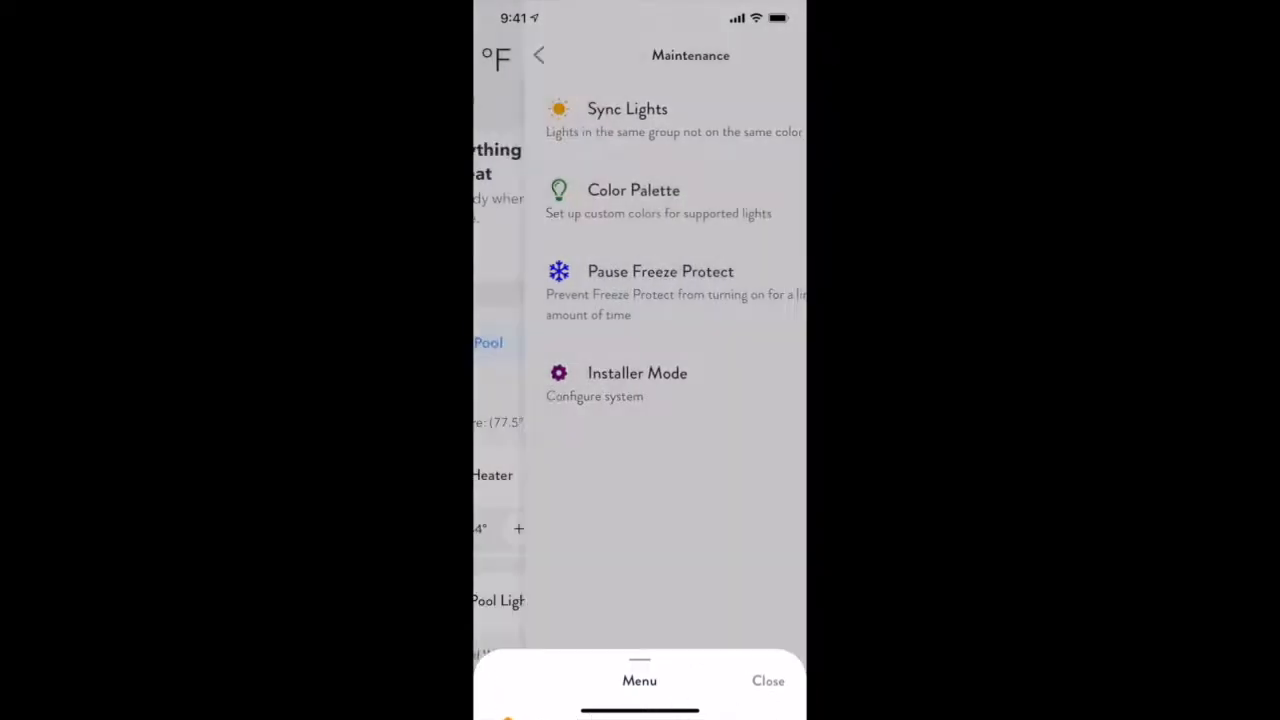
pyautogui.click(637, 383)
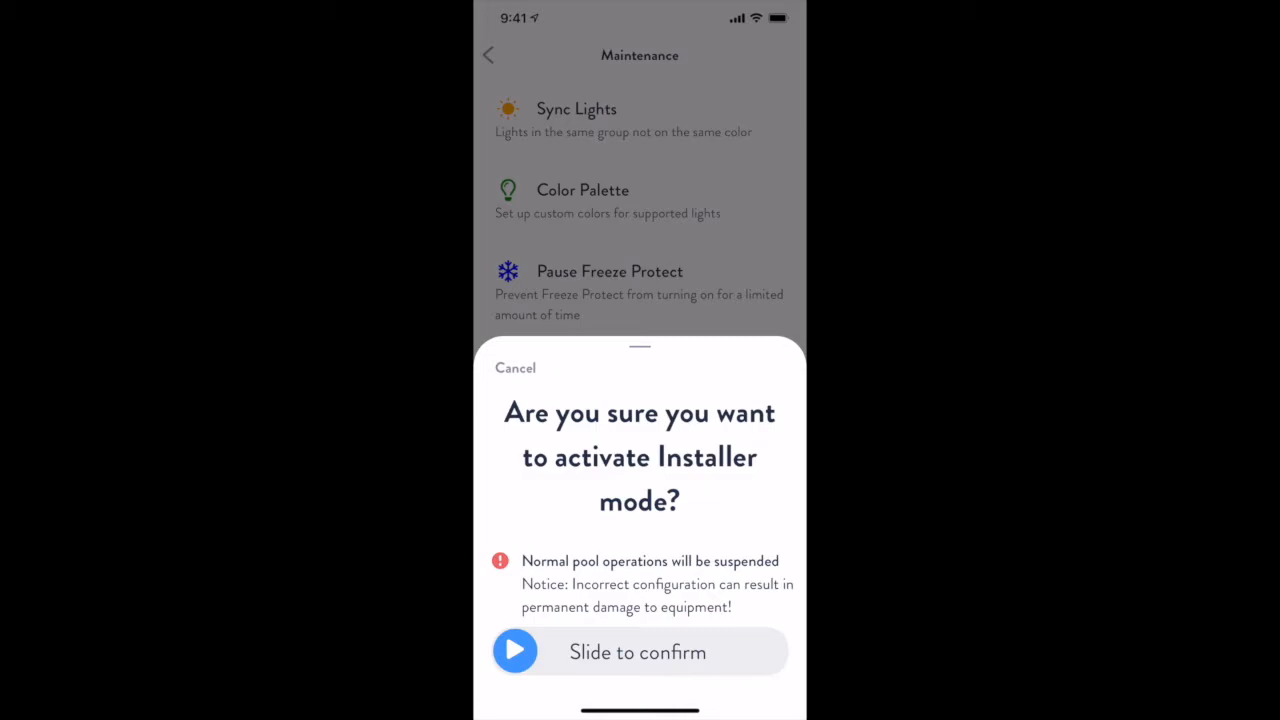
pyautogui.moveTo(515, 651); pyautogui.dragTo(760, 651)
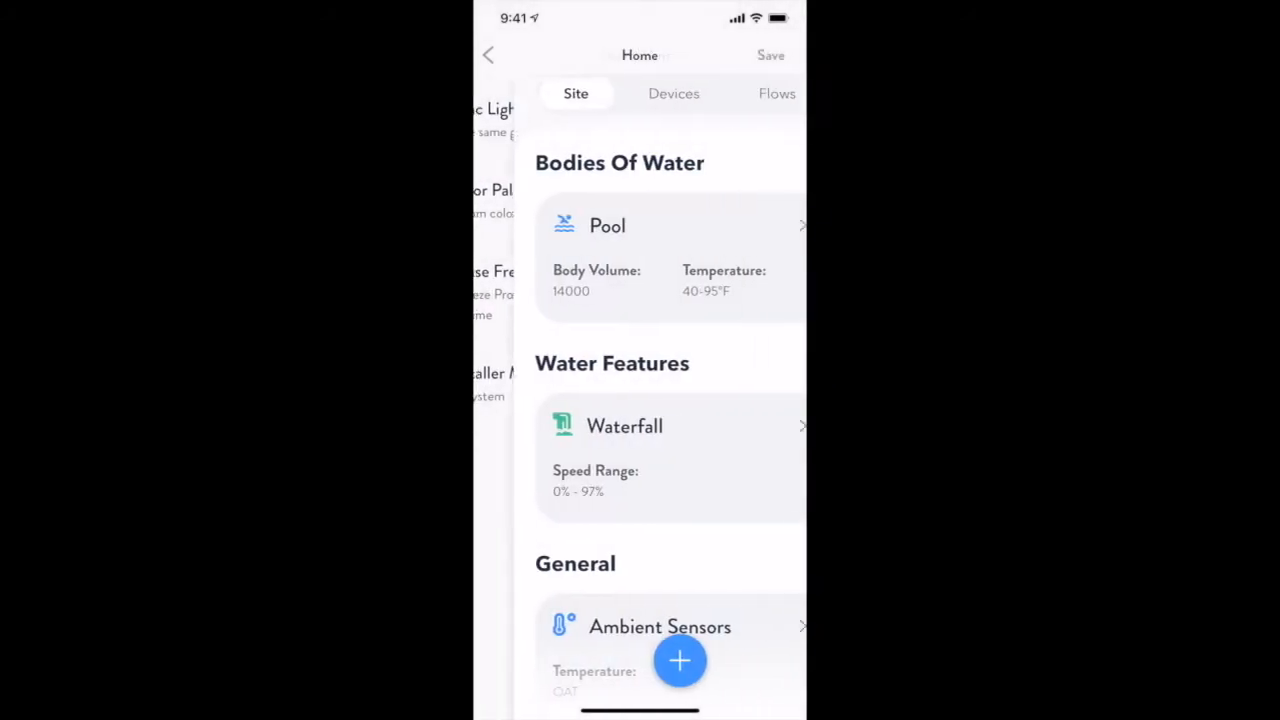
# Step: Open the Pool card's Edit screen under Bodies Of Water
pyautogui.click(680, 660)
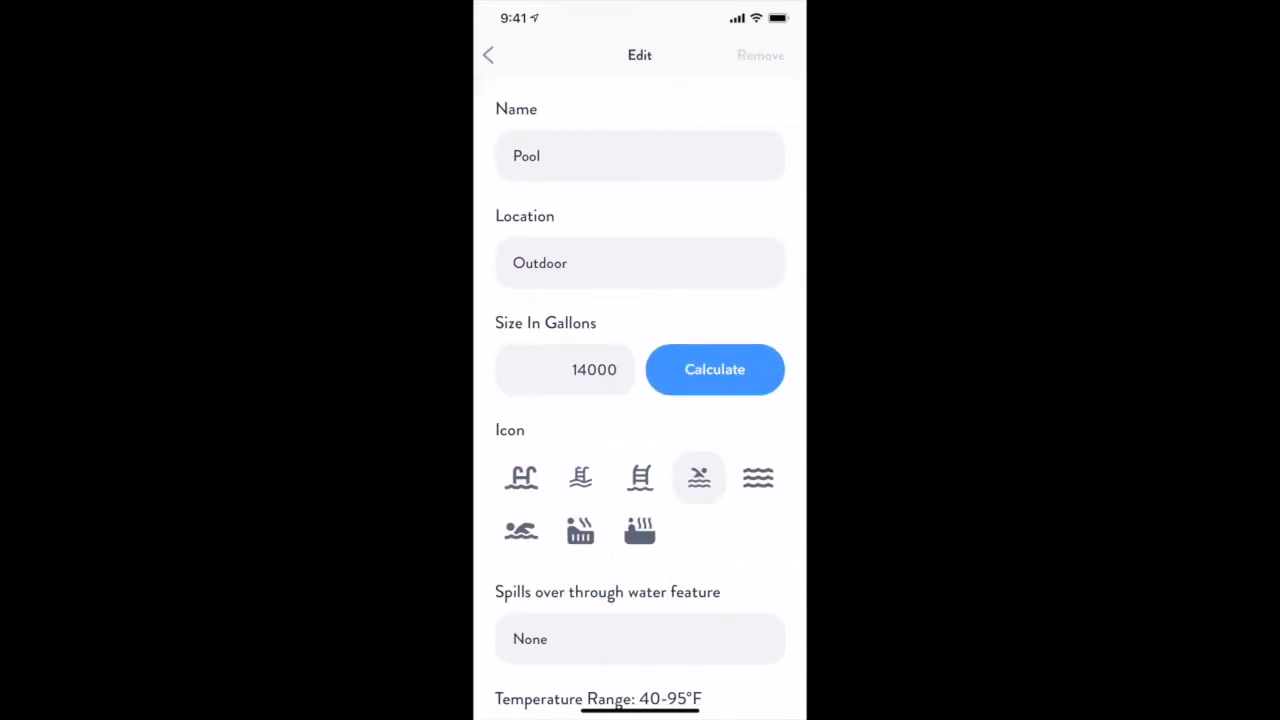
# Step: Scroll through the Pool's temperature range, auto filter and chemistry target settings
pyautogui.scroll(-3)
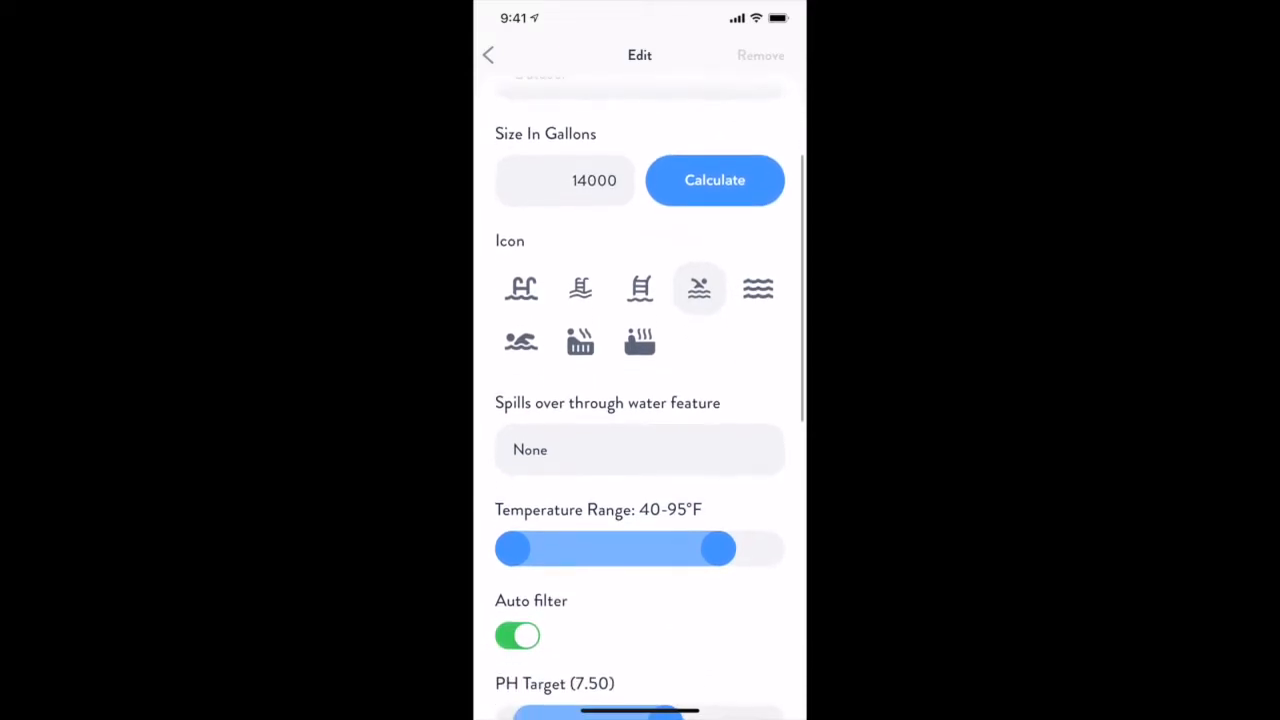
pyautogui.scroll(-3)
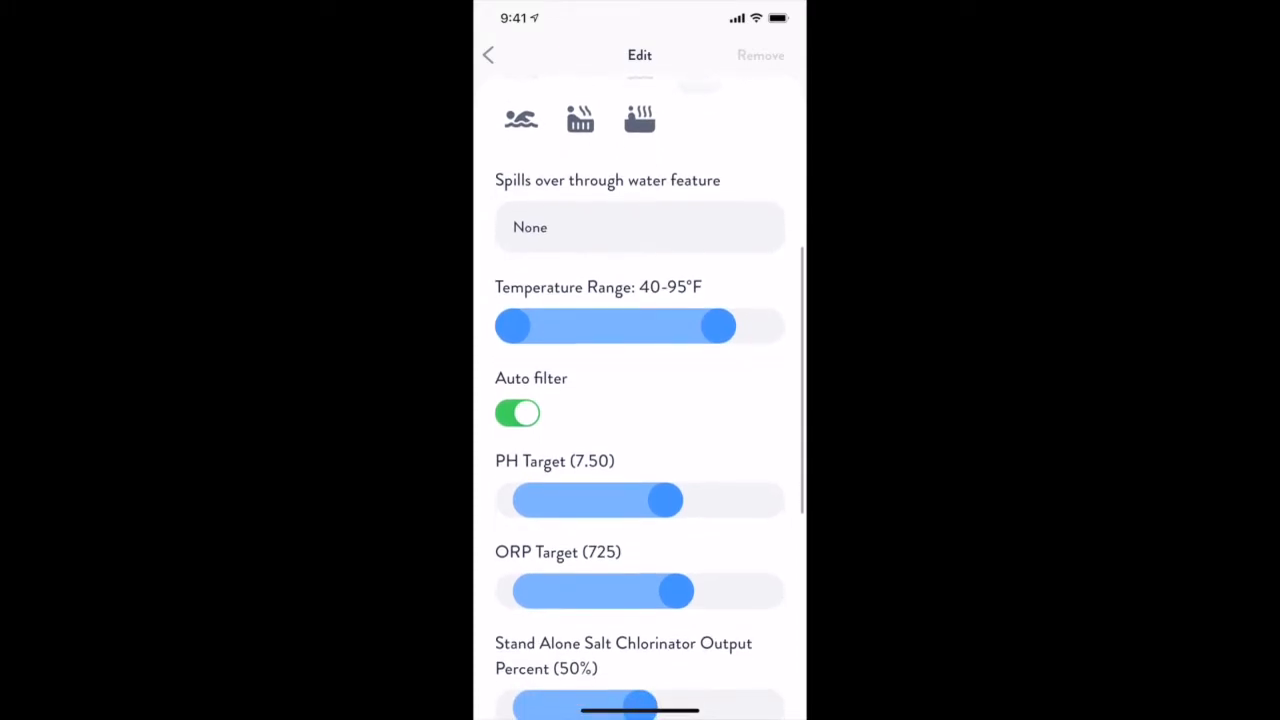
pyautogui.scroll(3)
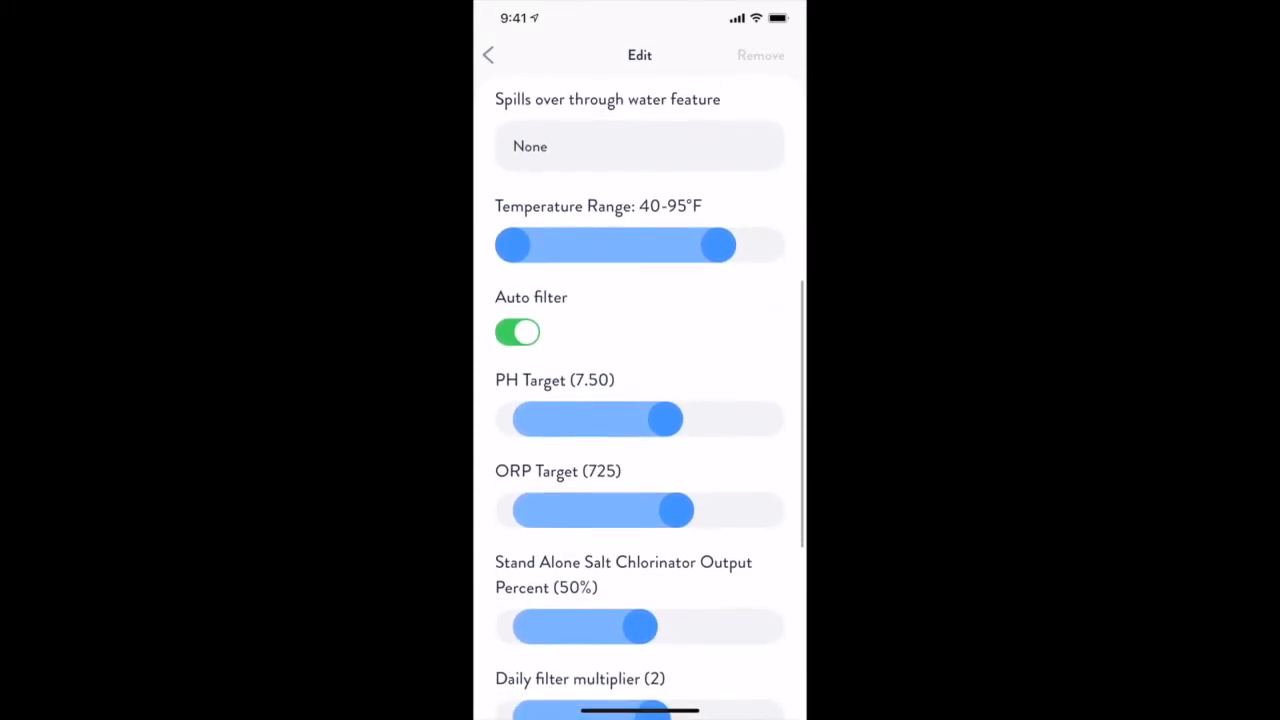
pyautogui.scroll(-3)
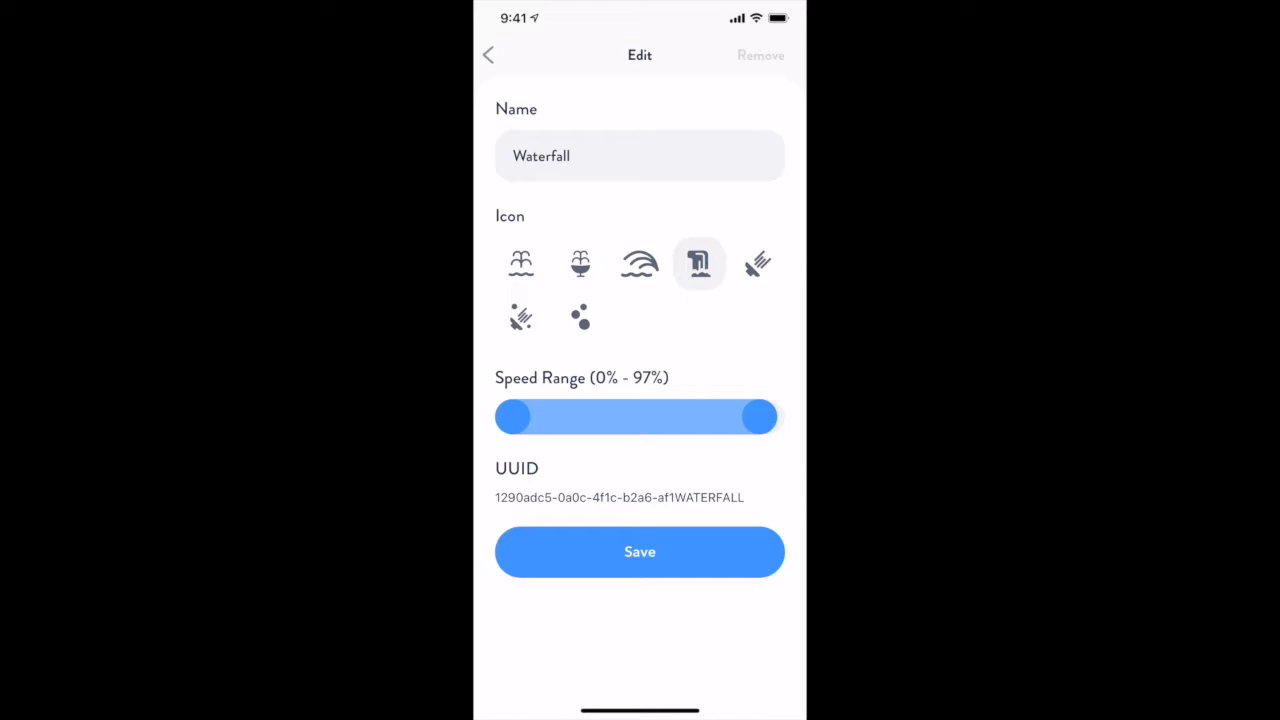
# Step: Save the Waterfall with its 0–97% speed range and show the Devices list
pyautogui.click(639, 551)
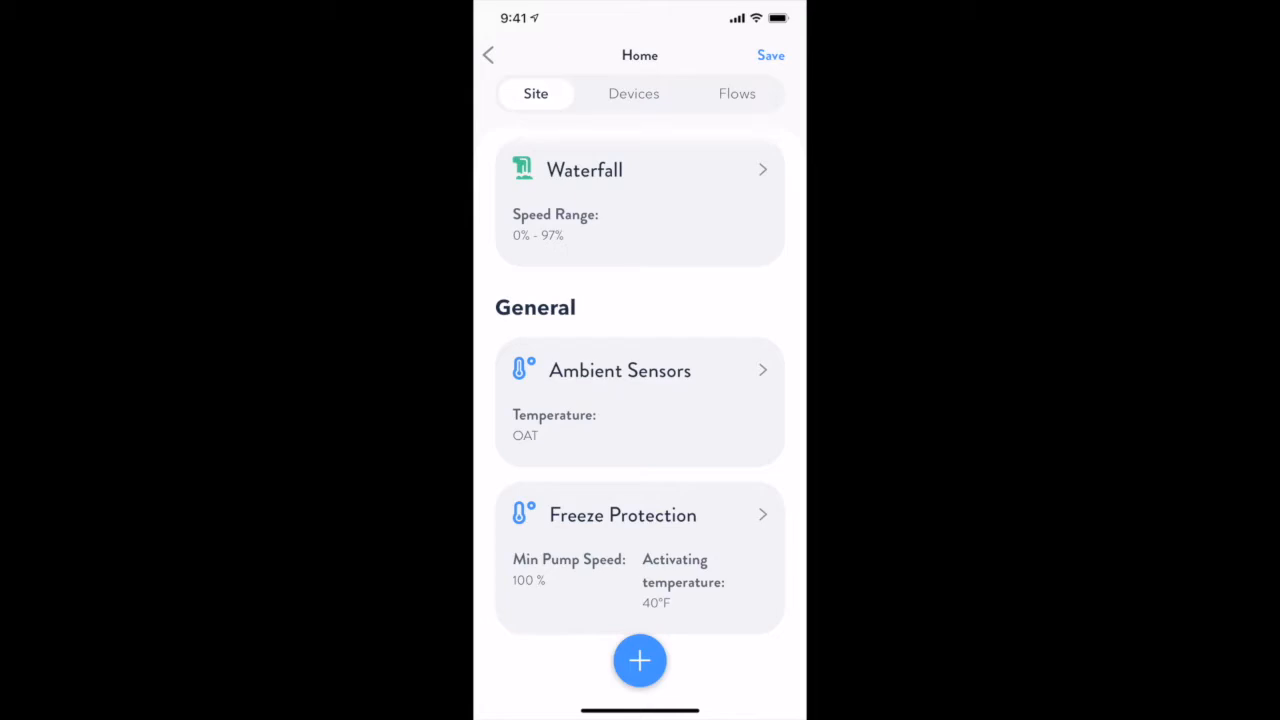
pyautogui.click(633, 93)
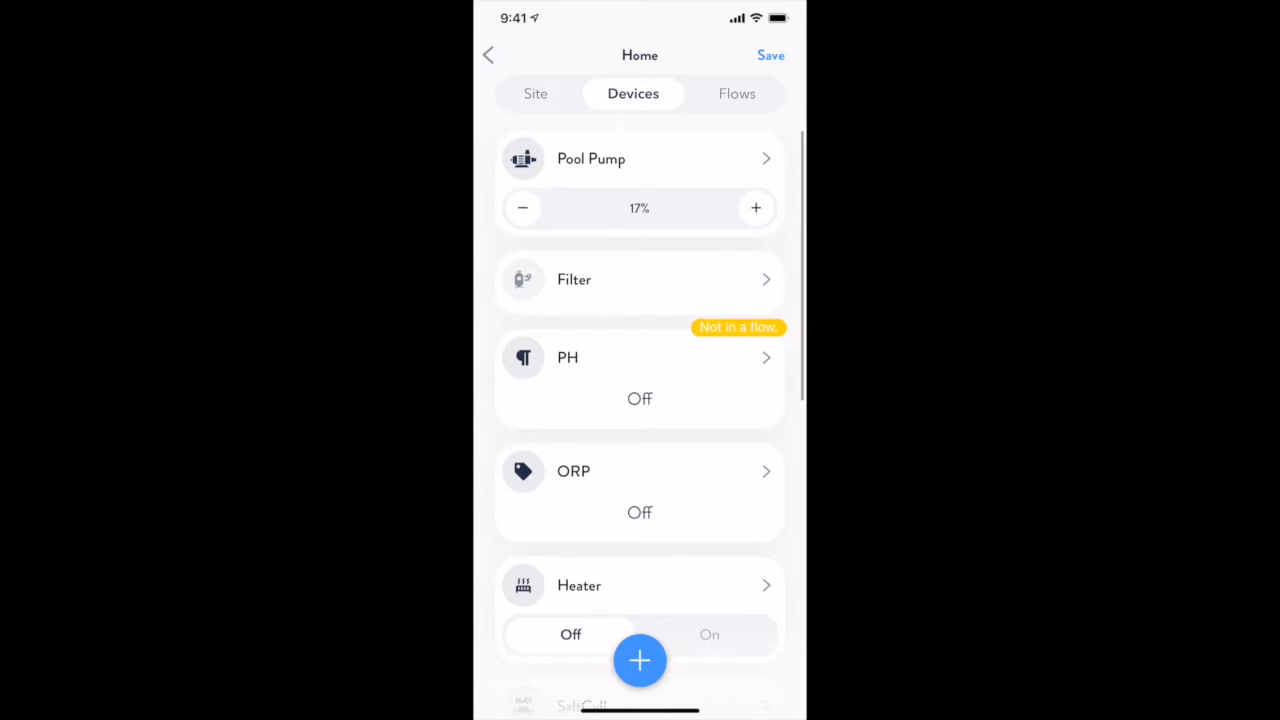
# Step: Scroll down through the installed devices list and back to the top
pyautogui.scroll(-3)
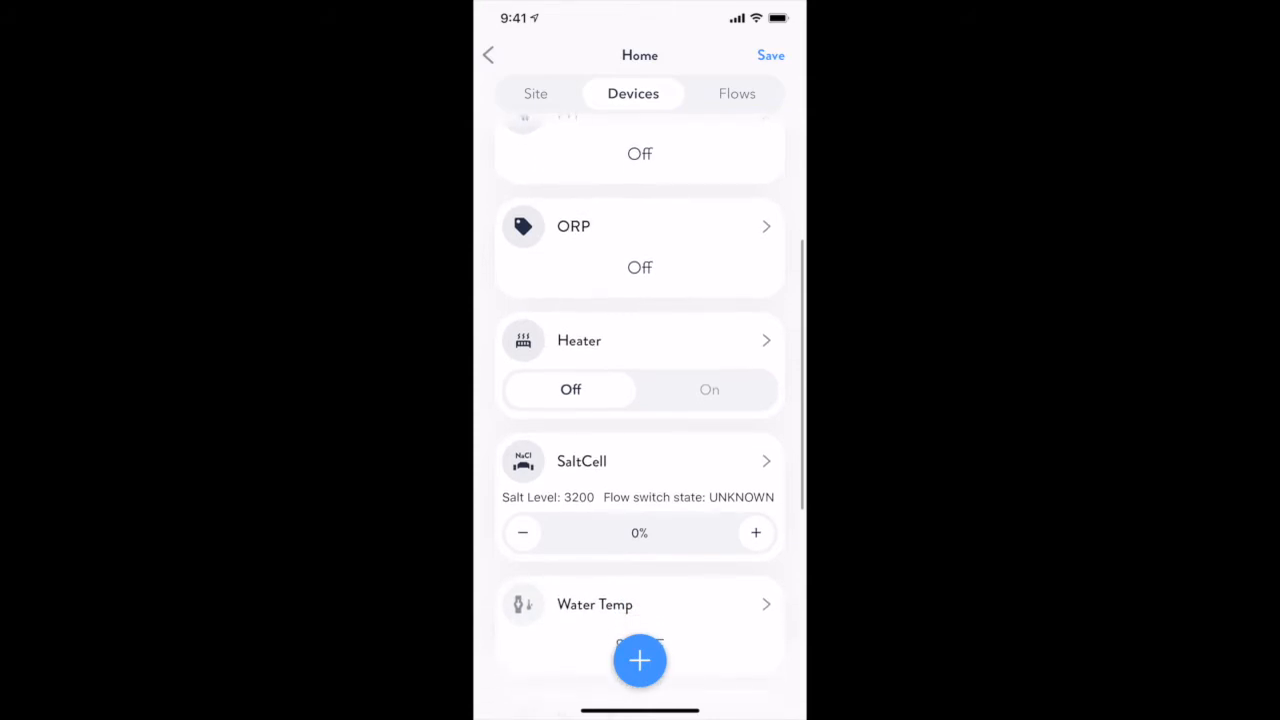
pyautogui.scroll(-3)
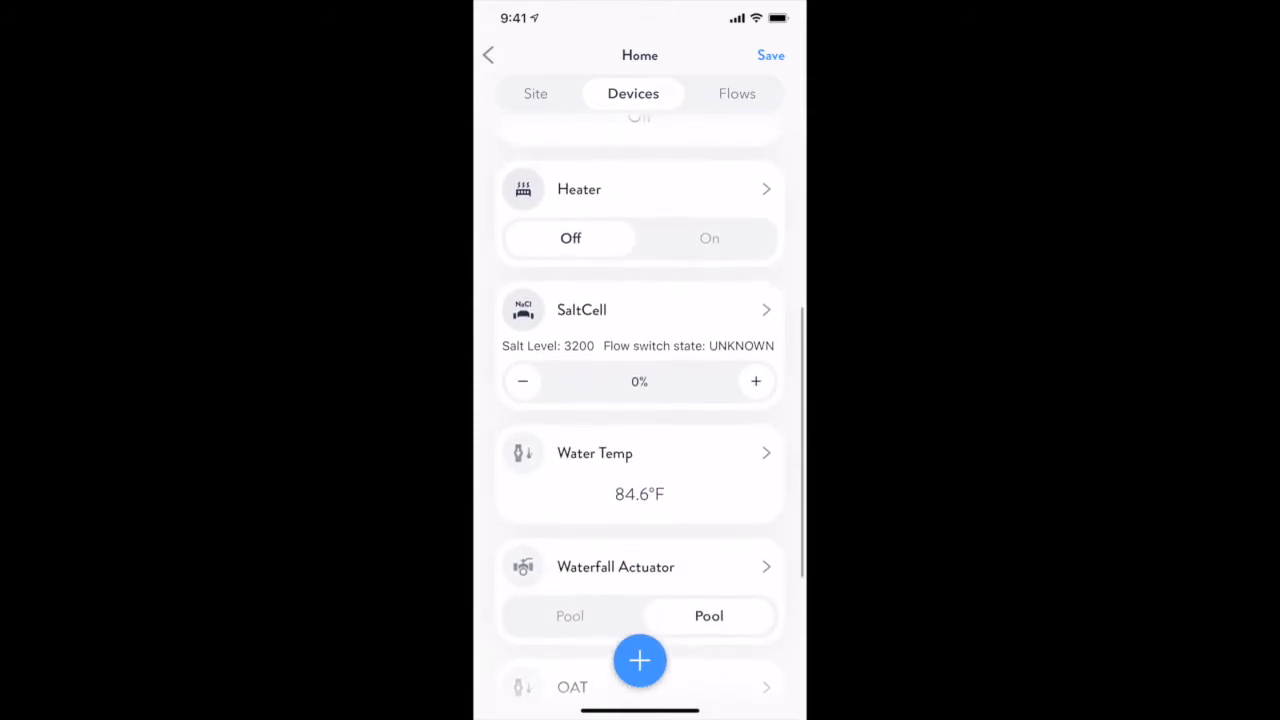
pyautogui.scroll(-3)
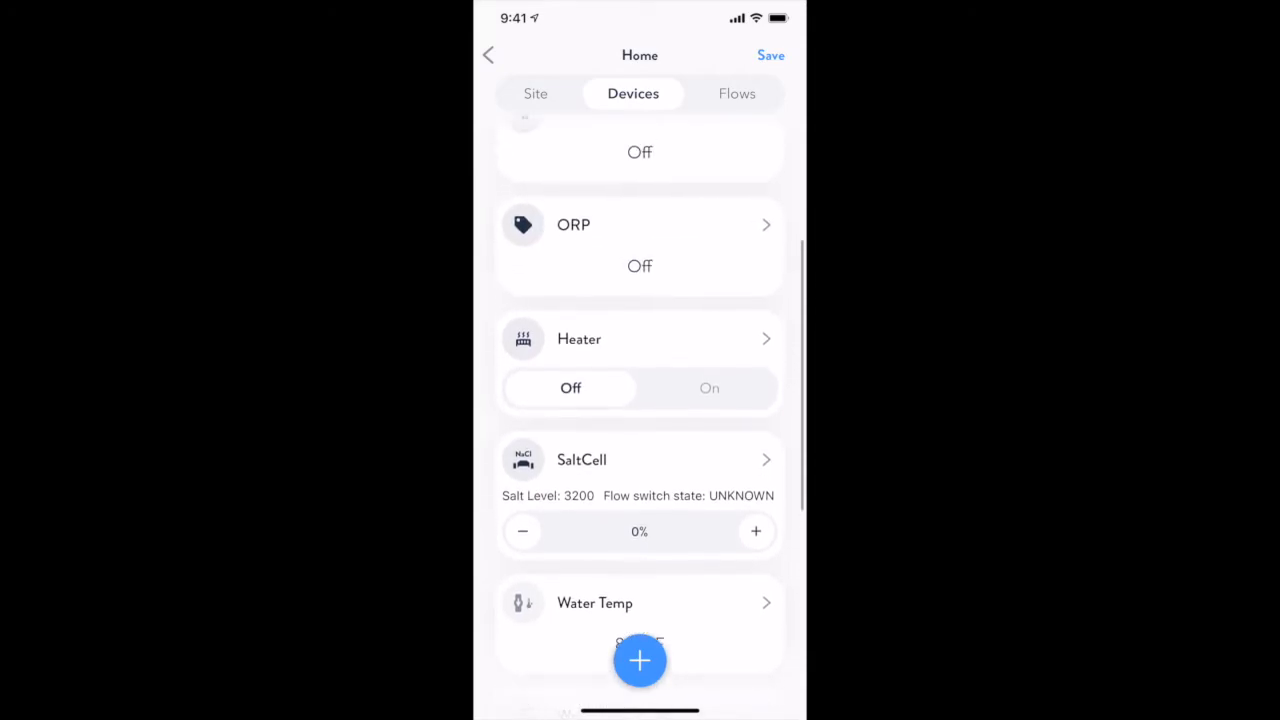
pyautogui.scroll(3)
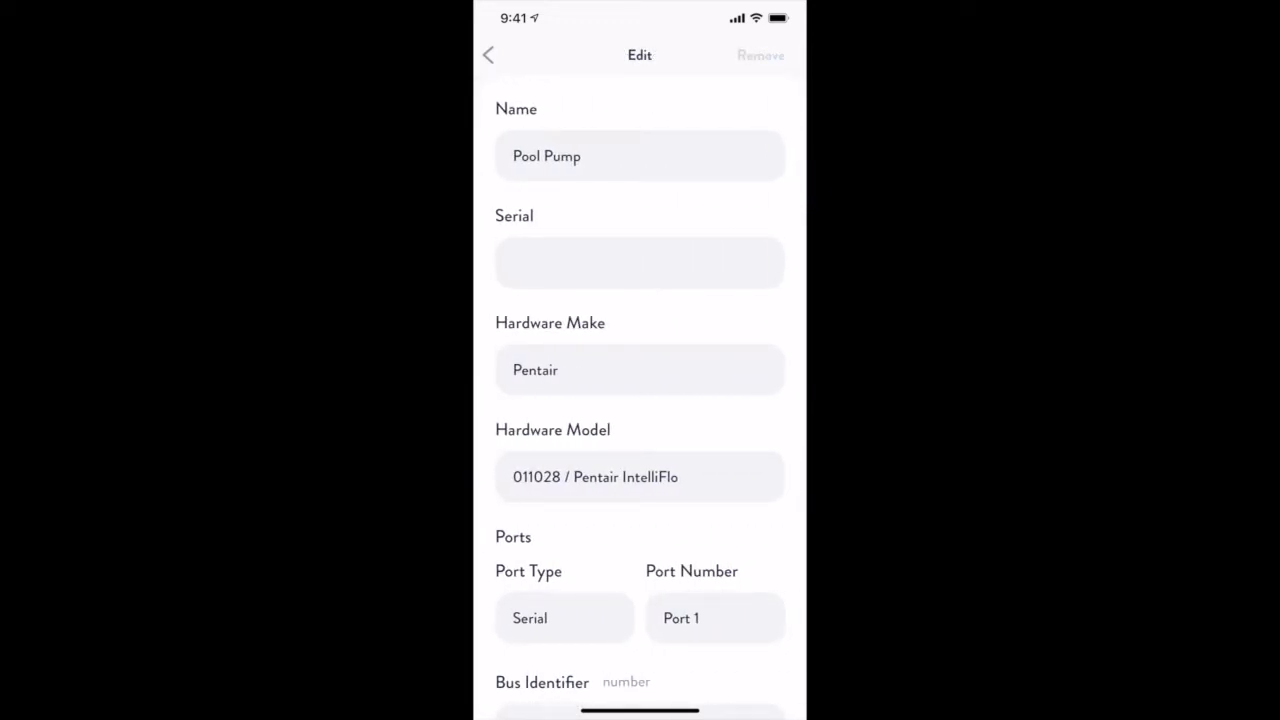
# Step: Save the Pool Pump at 600–2600 RPM, raise its speed to 100%, then show Flows
pyautogui.scroll(-3)
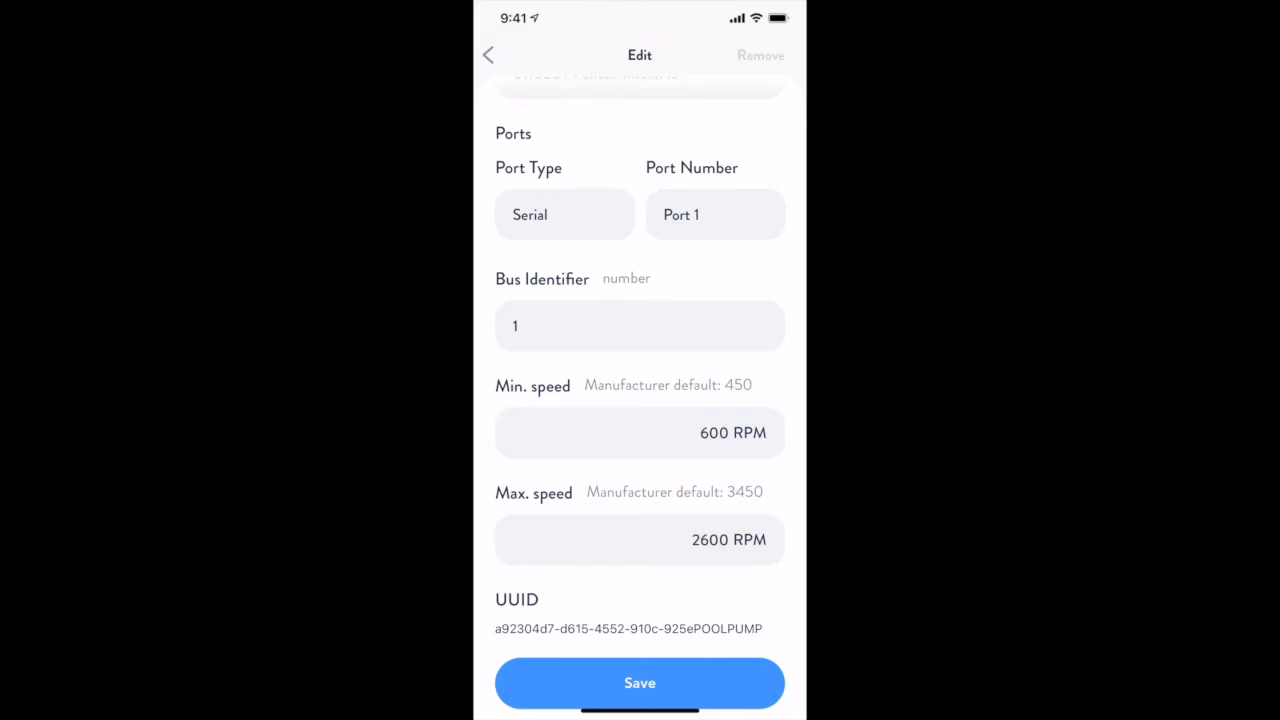
pyautogui.click(488, 55)
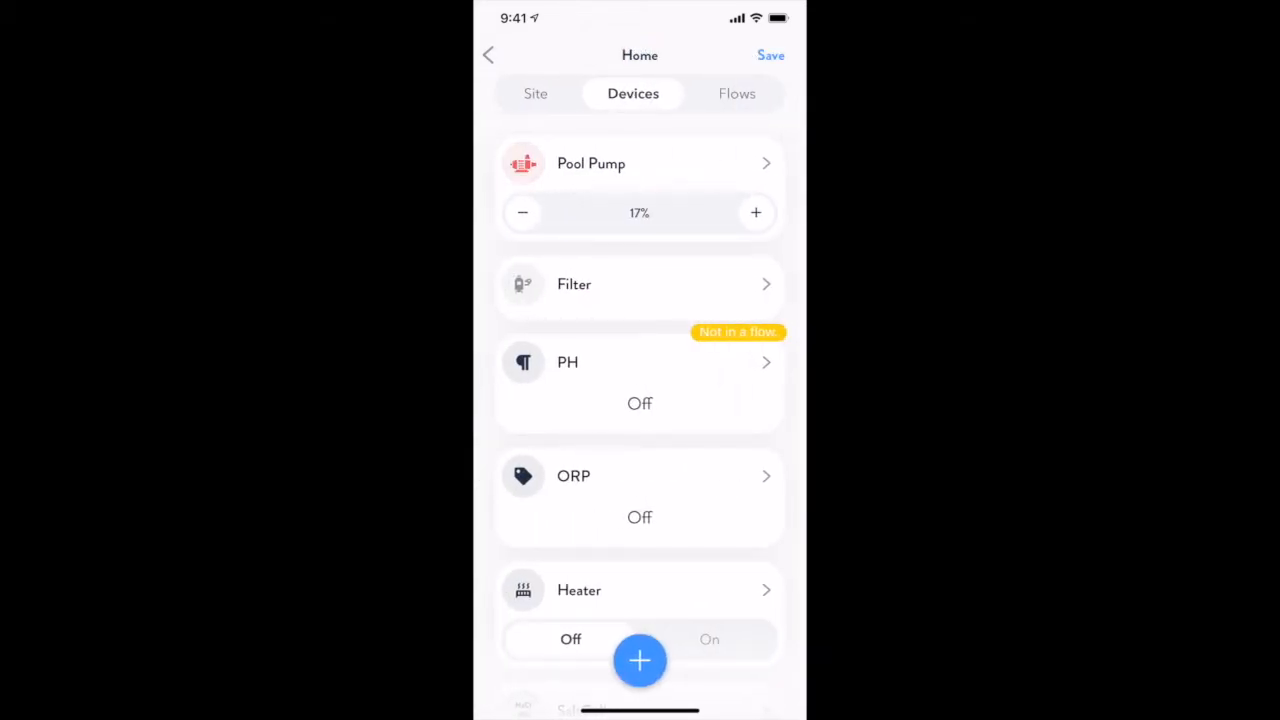
pyautogui.click(756, 212)
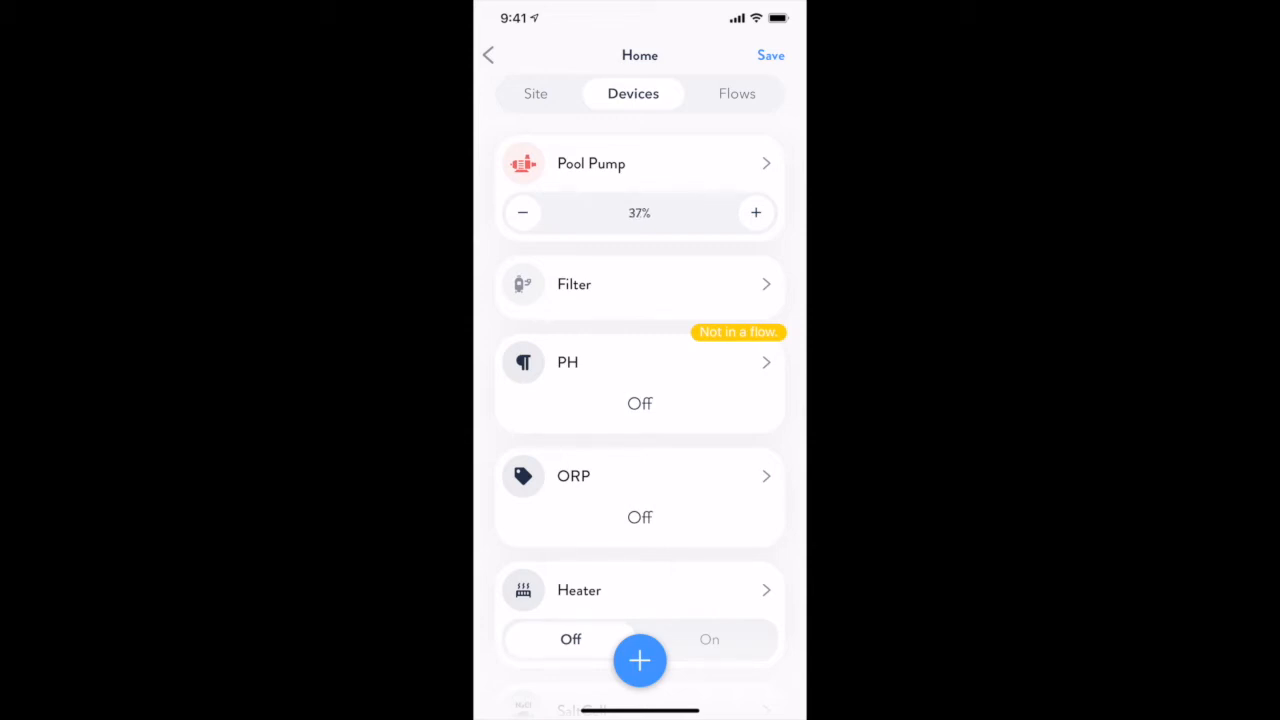
pyautogui.click(756, 212)
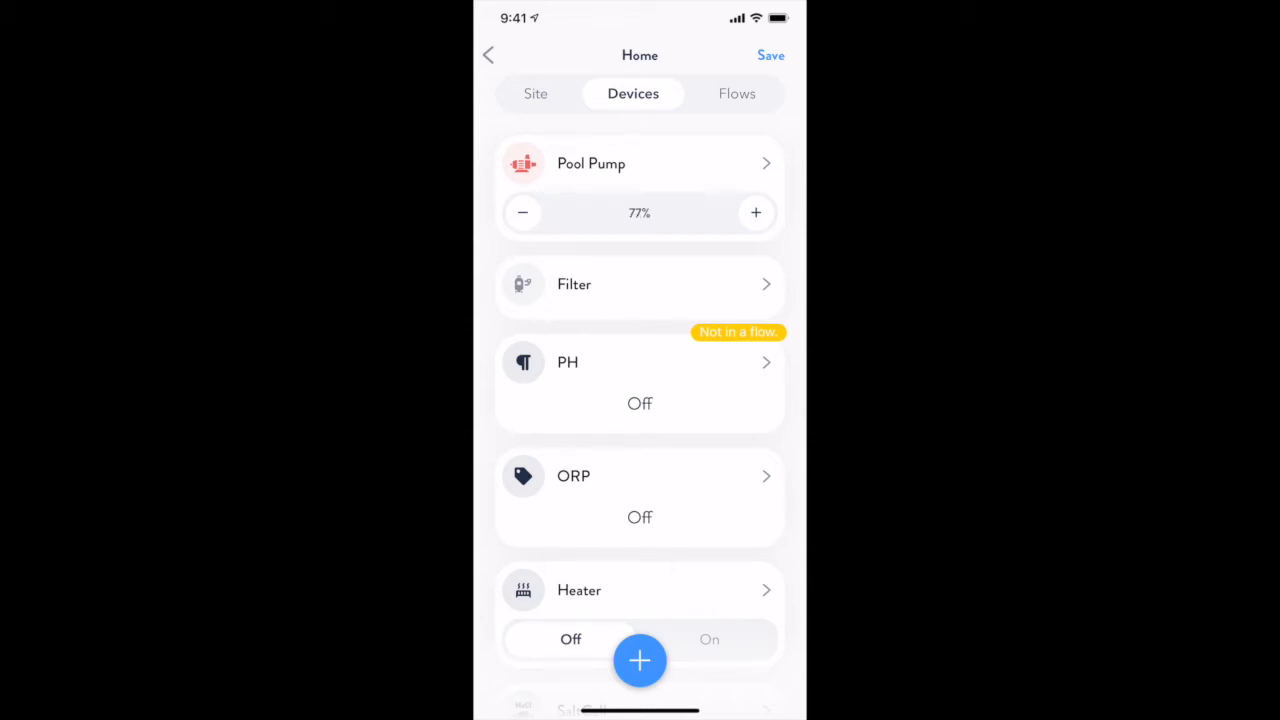
pyautogui.click(756, 212)
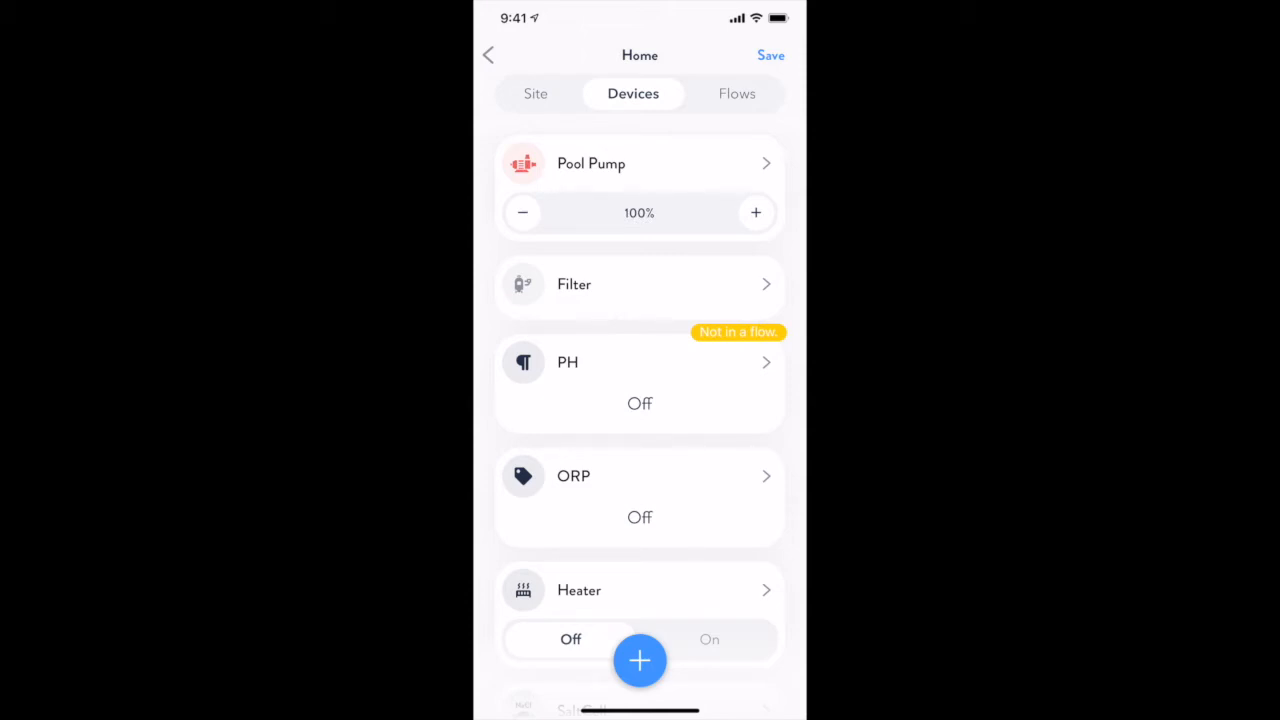
pyautogui.click(737, 93)
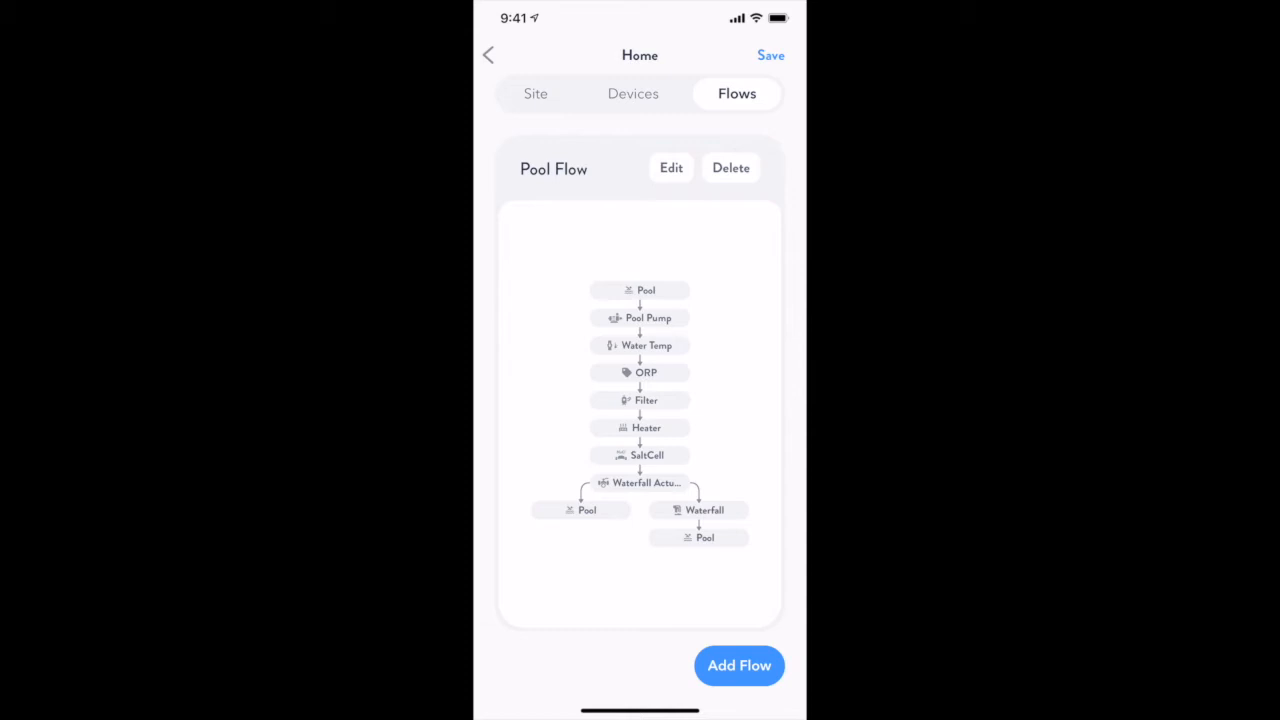
pyautogui.click(671, 167)
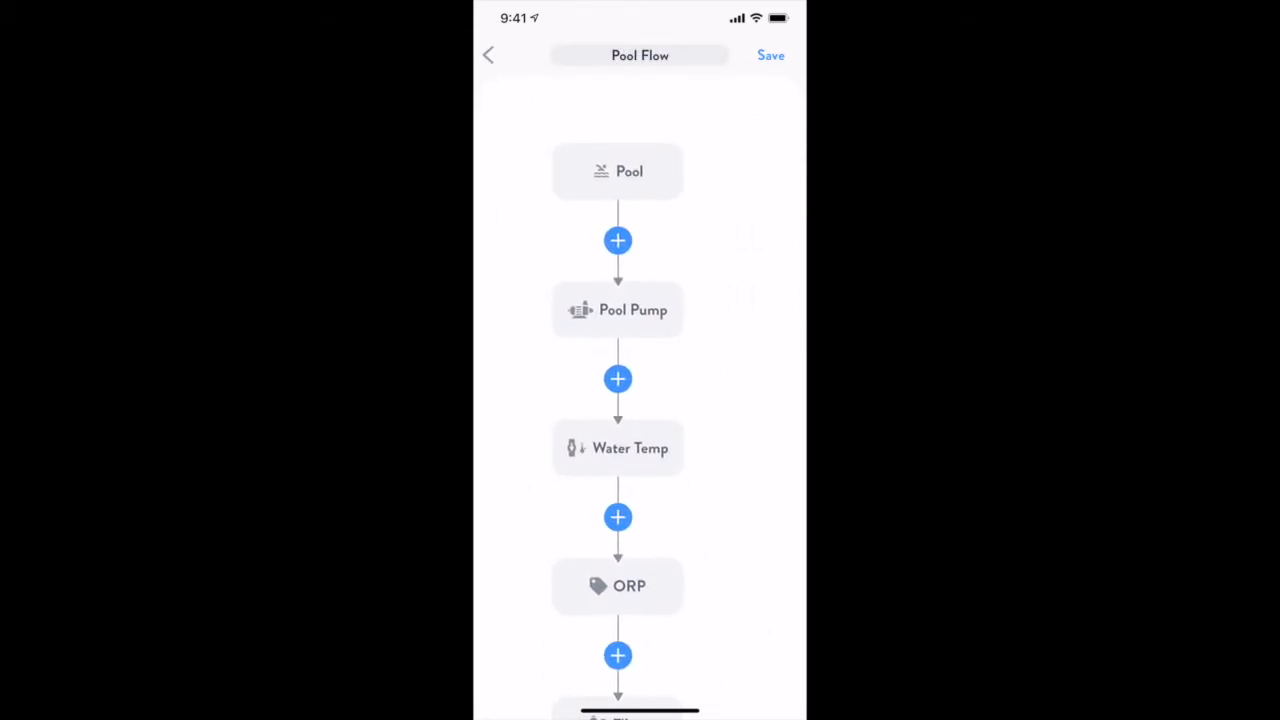
pyautogui.scroll(-3)
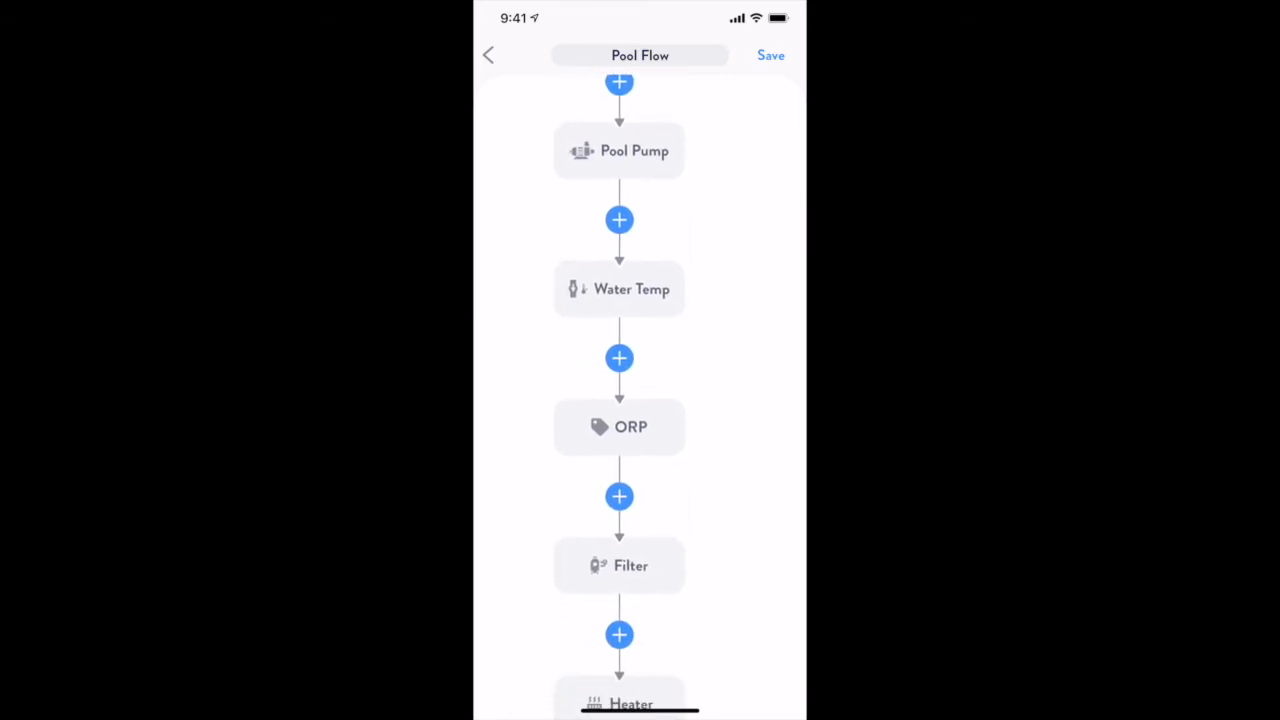
pyautogui.scroll(-3)
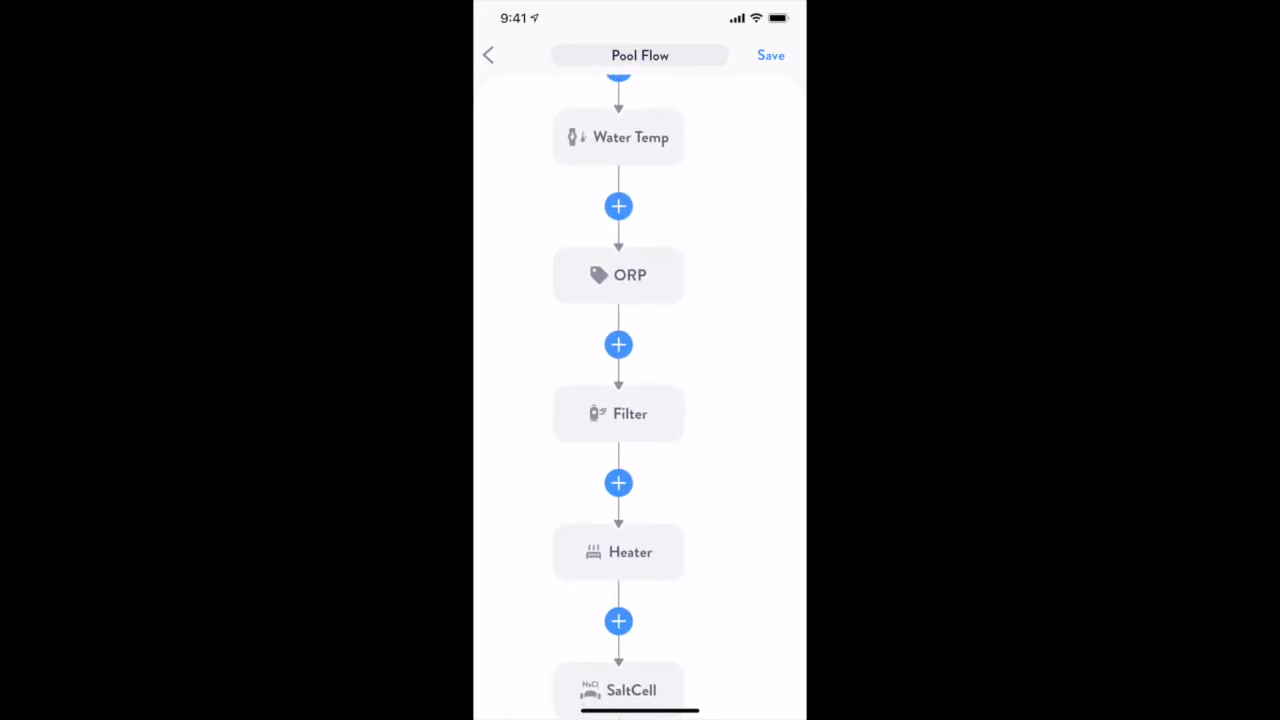
pyautogui.scroll(-3)
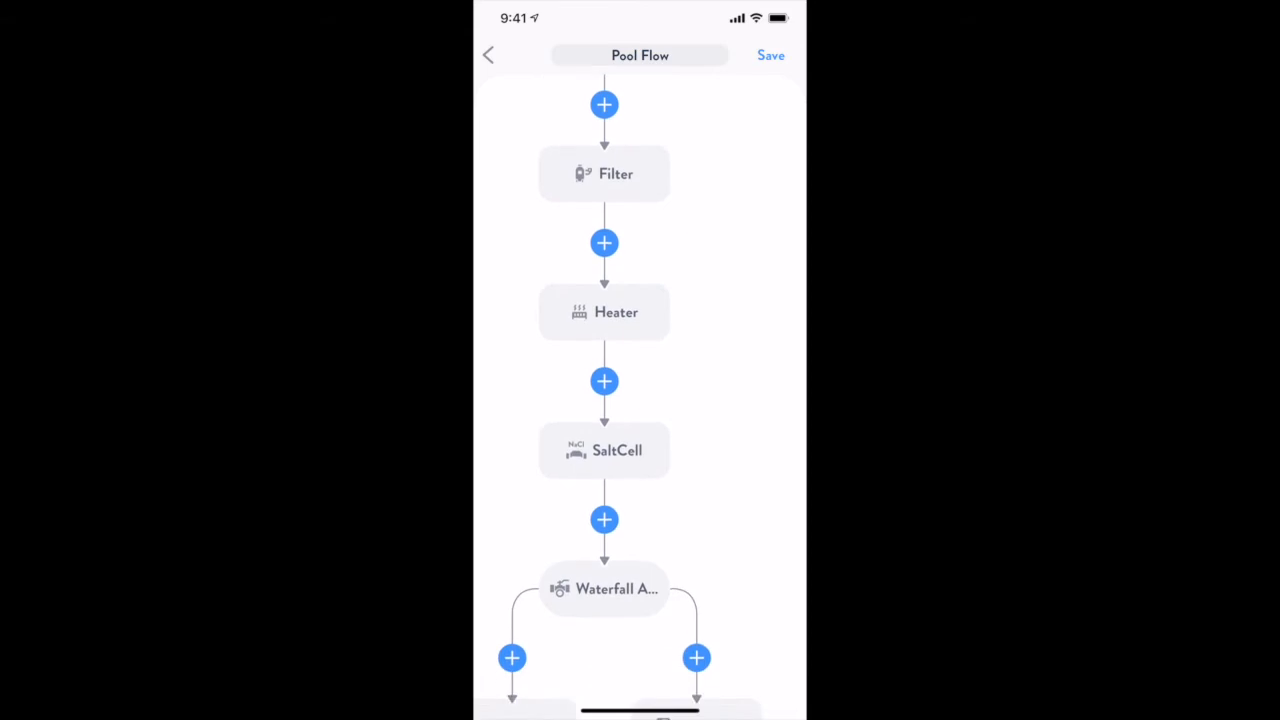
pyautogui.scroll(-3)
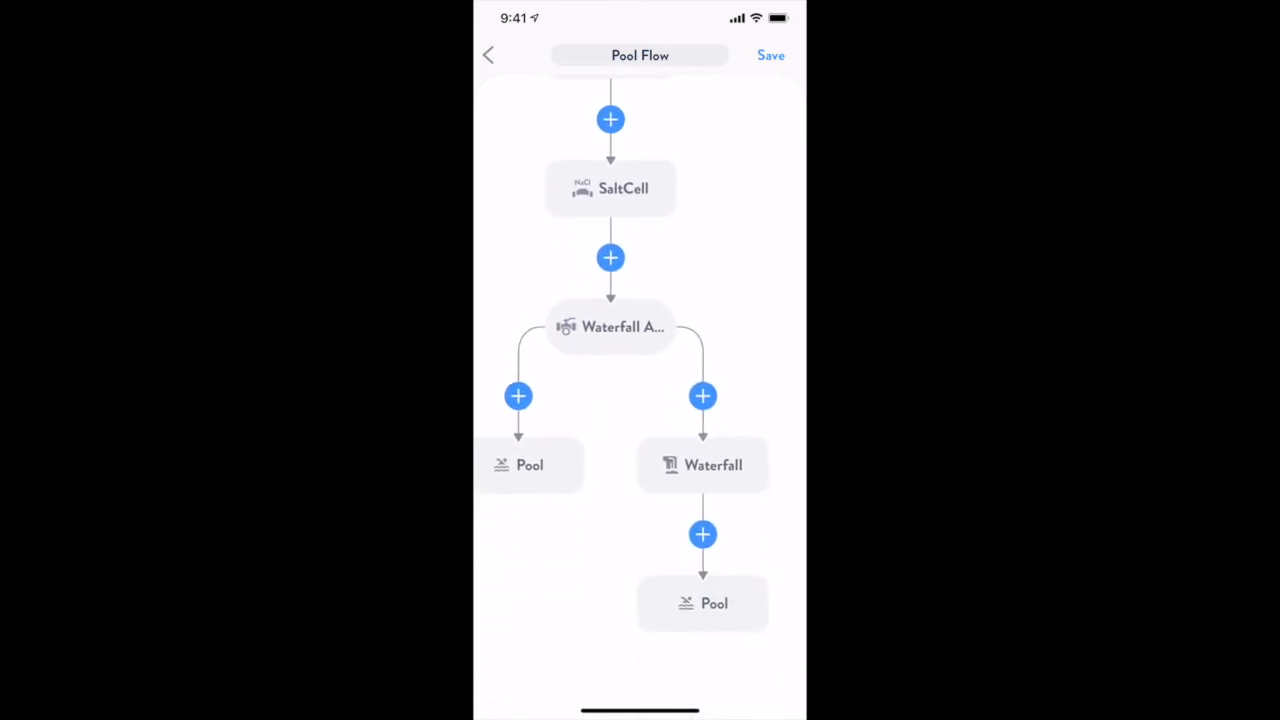
pyautogui.click(488, 55)
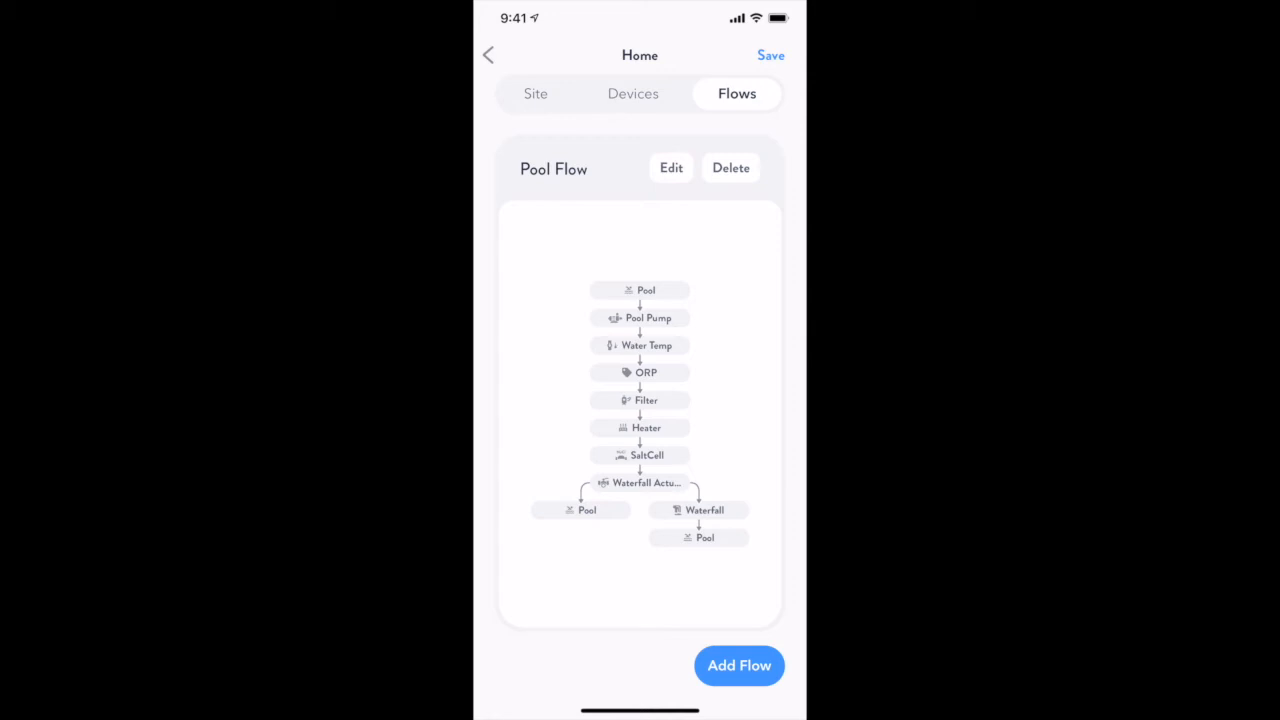
pyautogui.click(640, 318)
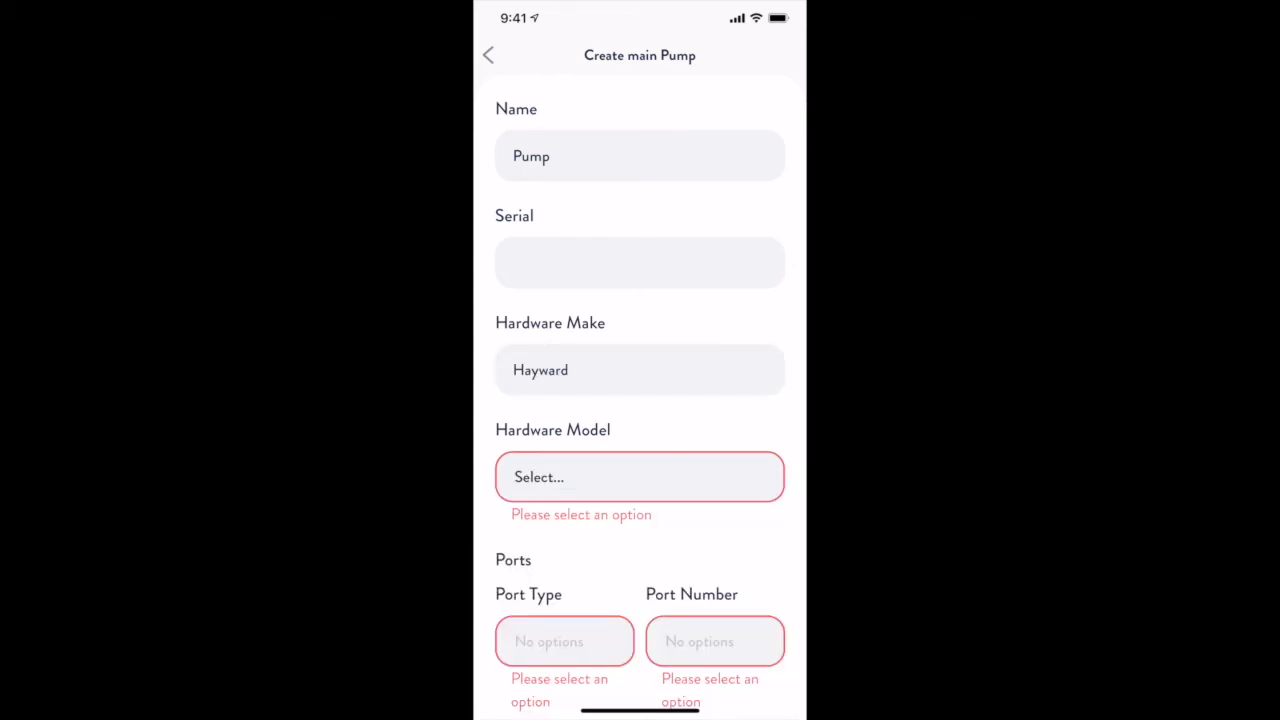
# Step: Create the flow's main pump as a Hayward SP2607X10 Super Pump 1HP
pyautogui.click(639, 477)
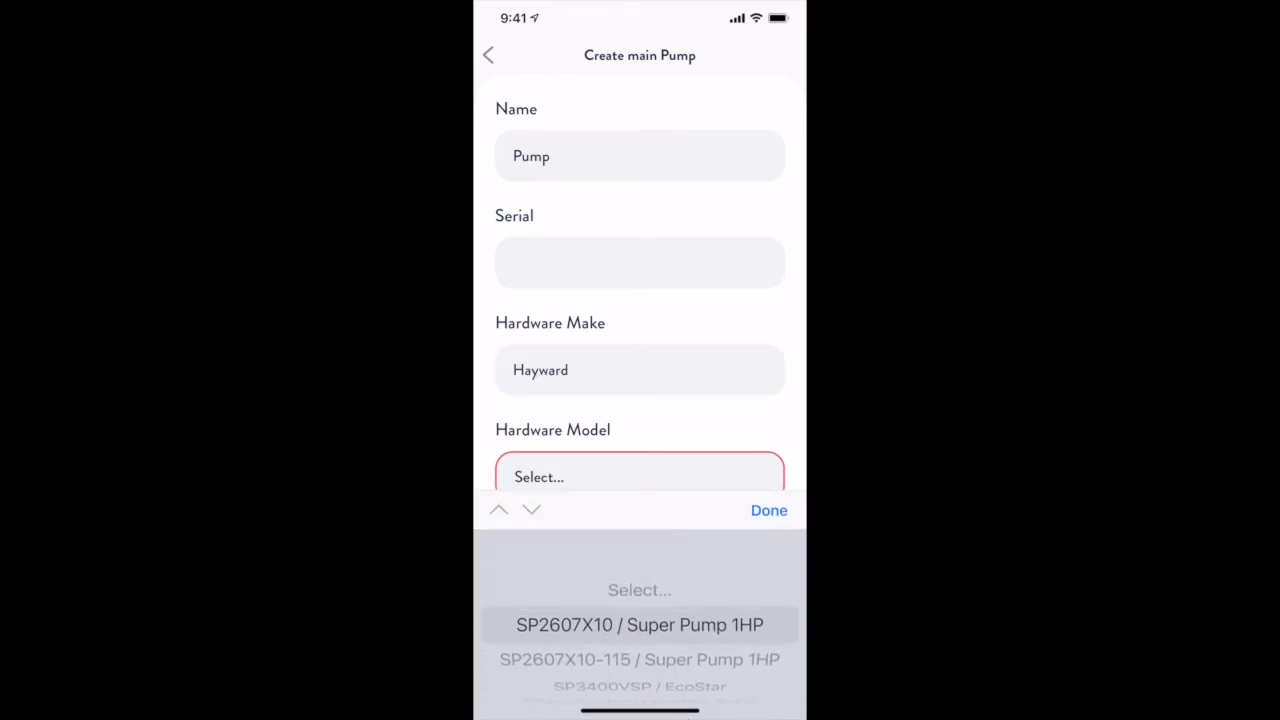
pyautogui.click(639, 624)
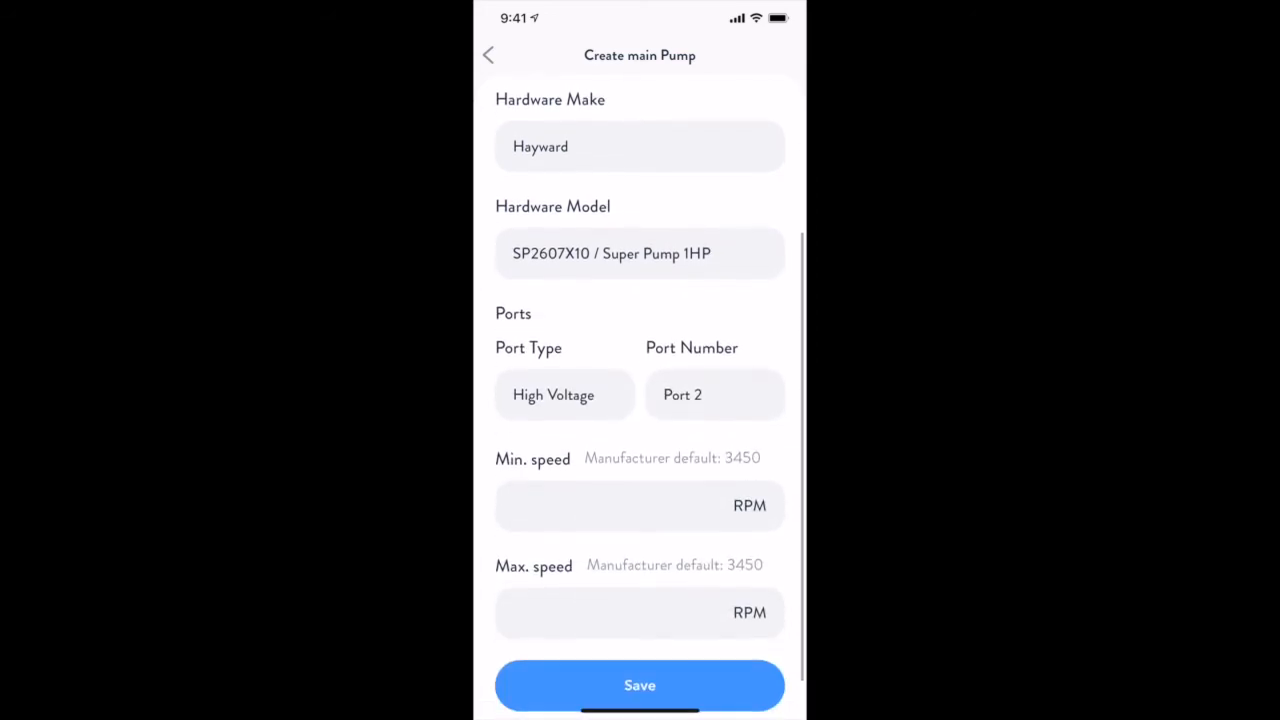
pyautogui.click(639, 685)
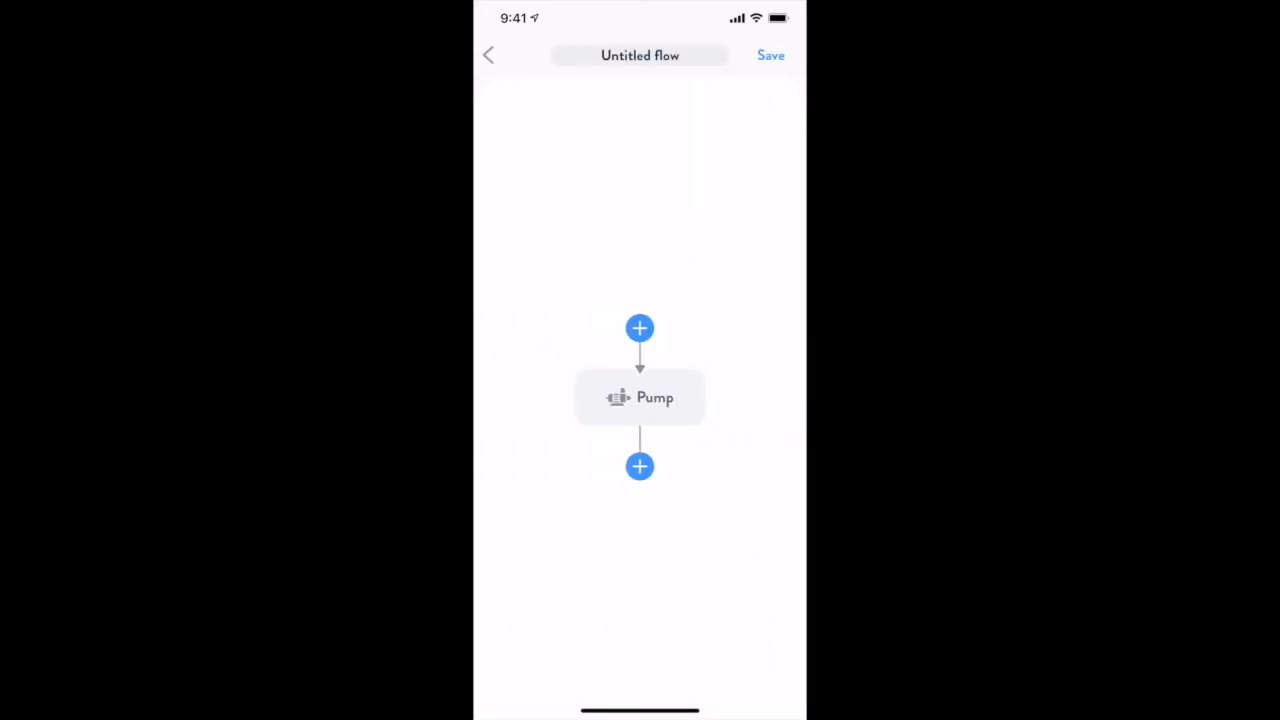
# Step: Add Pool, Laminar Fountain and Pool around the pump and save the flow
pyautogui.click(640, 328)
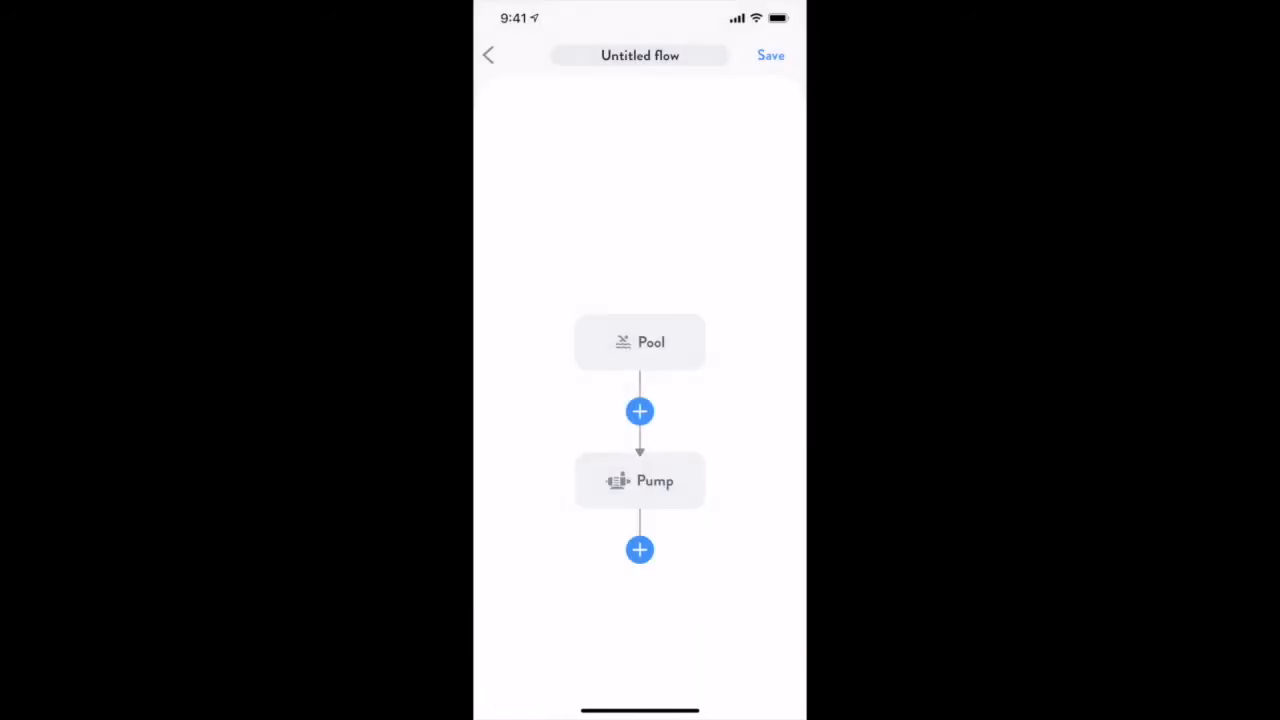
pyautogui.click(639, 549)
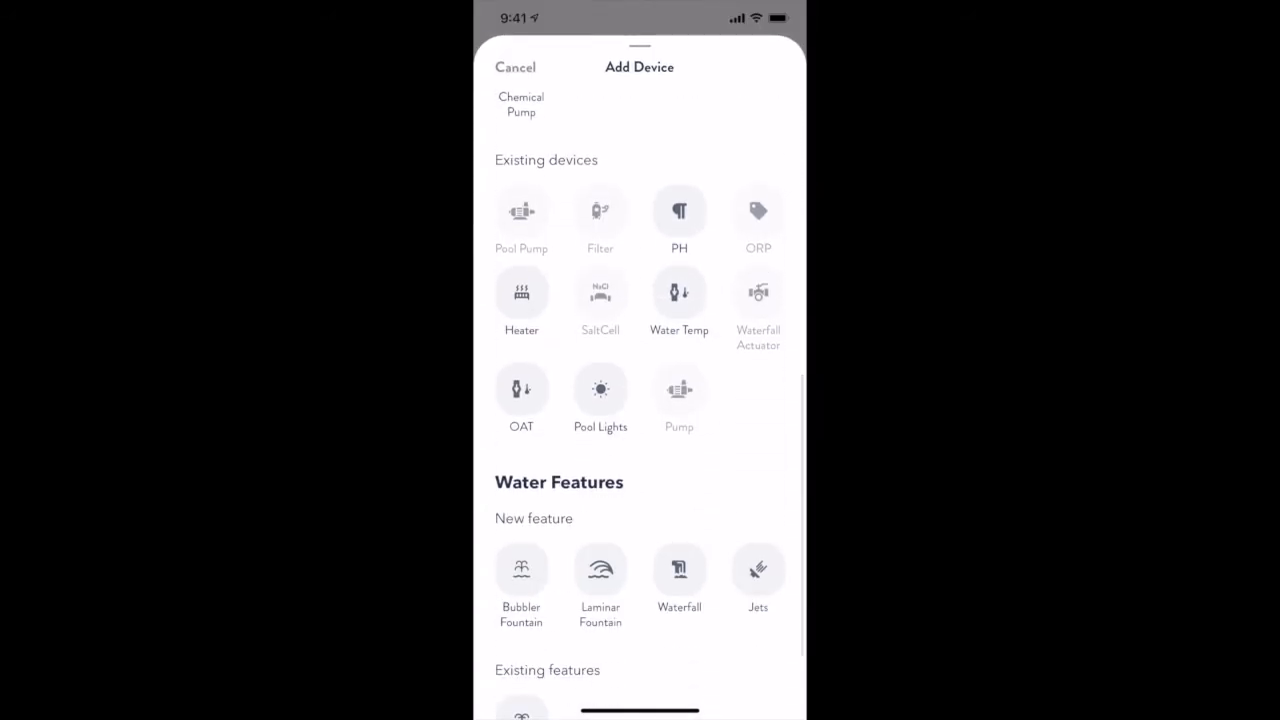
pyautogui.click(600, 570)
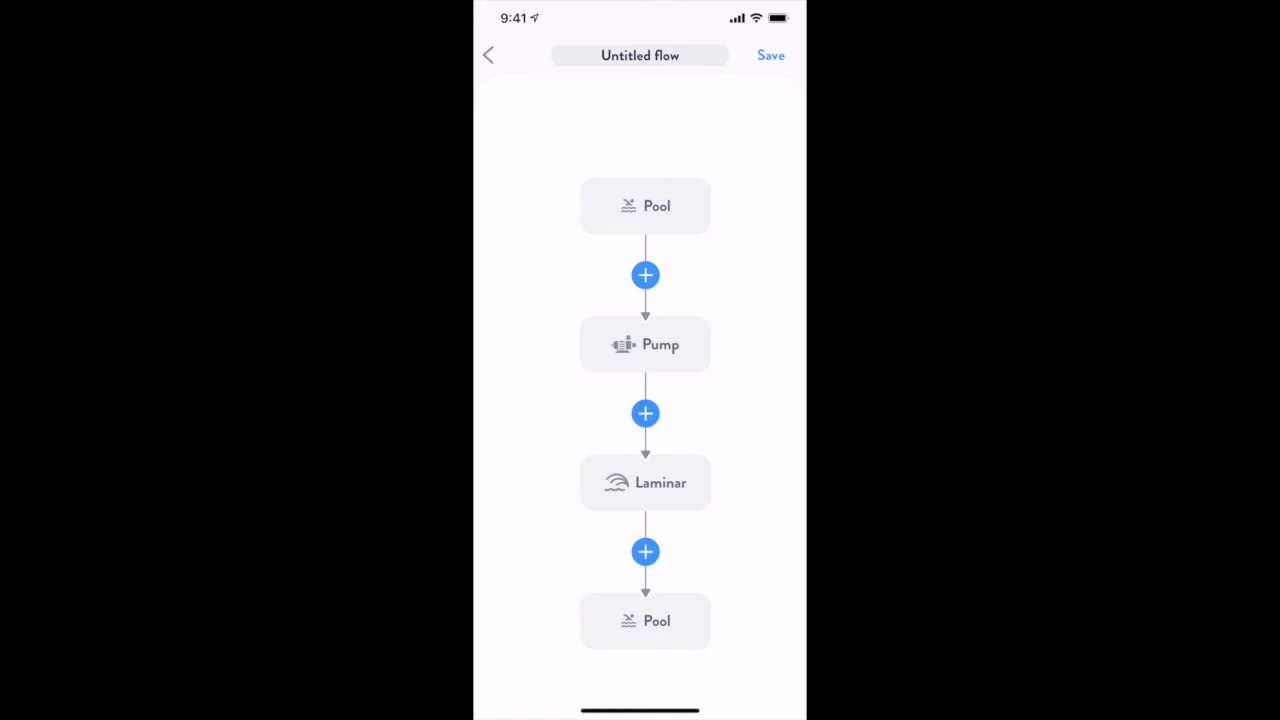
pyautogui.click(488, 55)
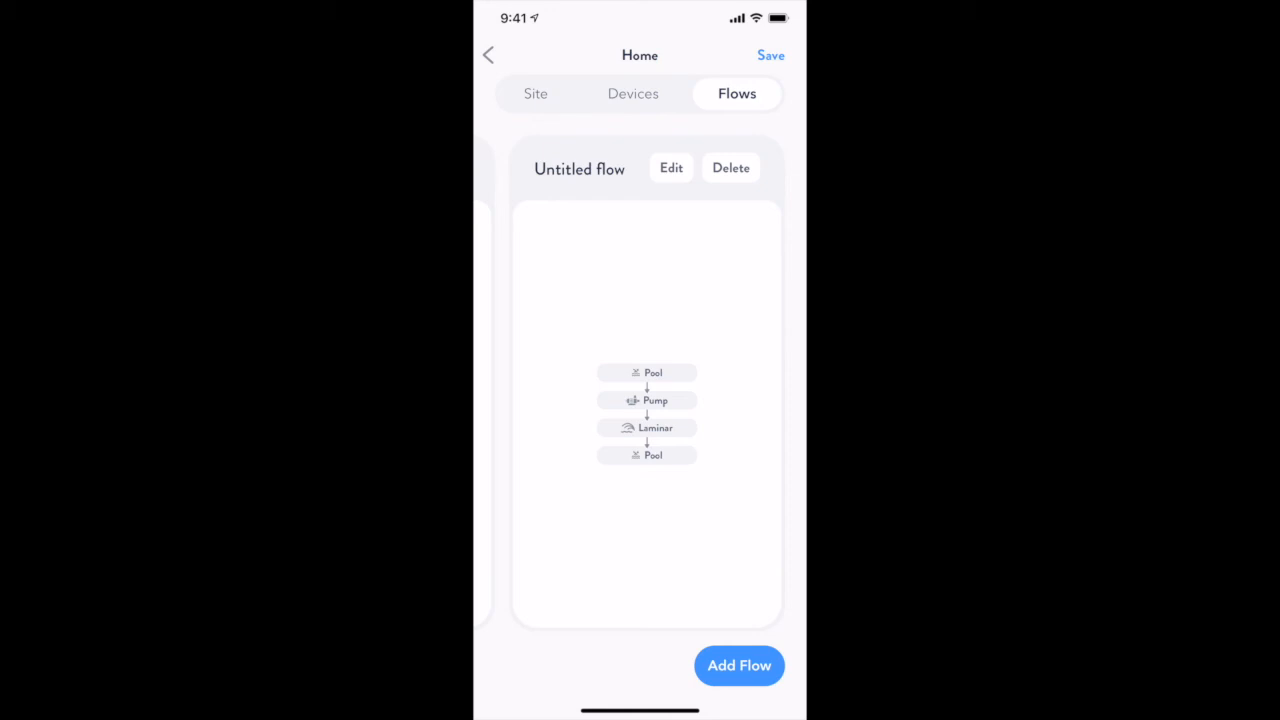
# Step: Return to the dashboard and exit Installer Mode via the In Installer Mode card
pyautogui.click(489, 55)
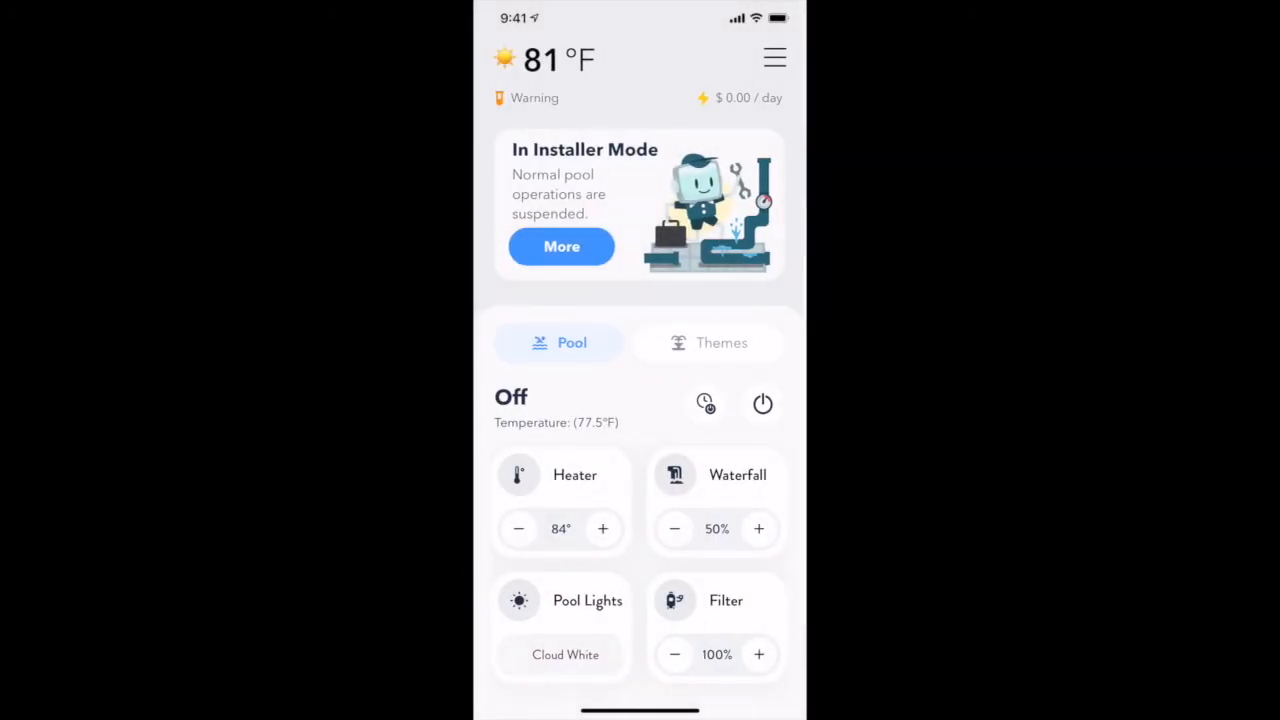
pyautogui.click(561, 246)
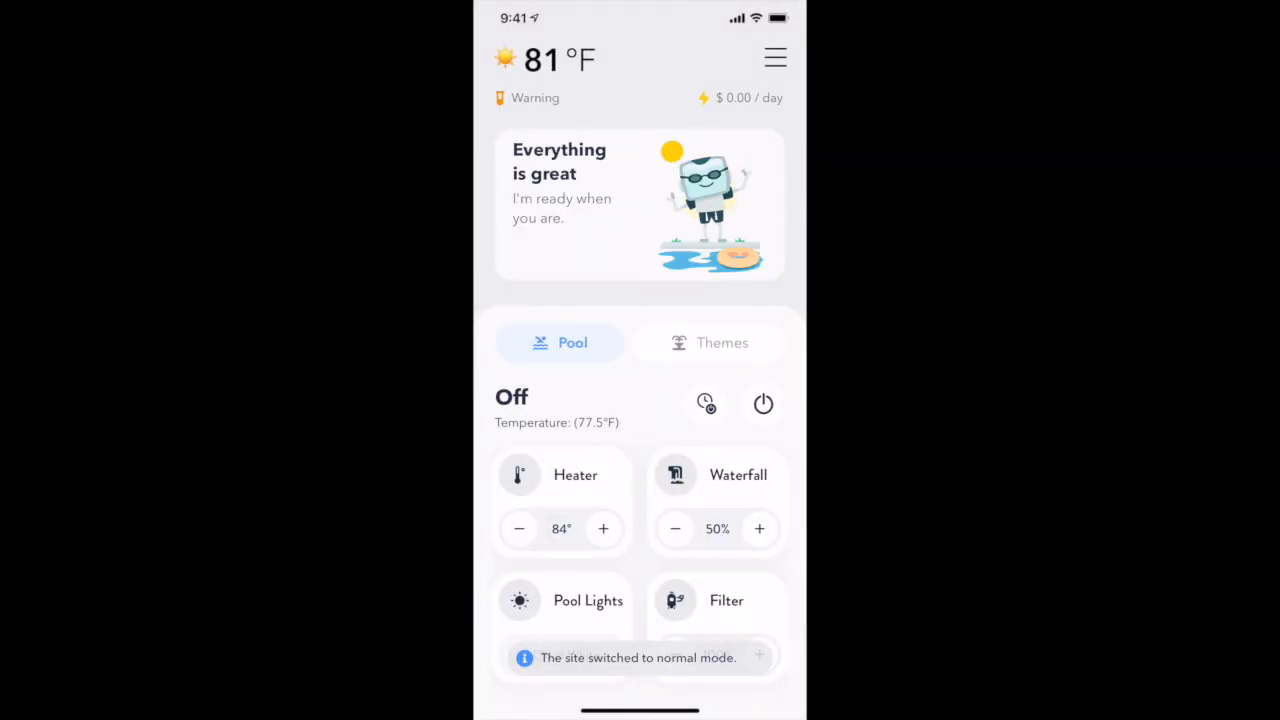